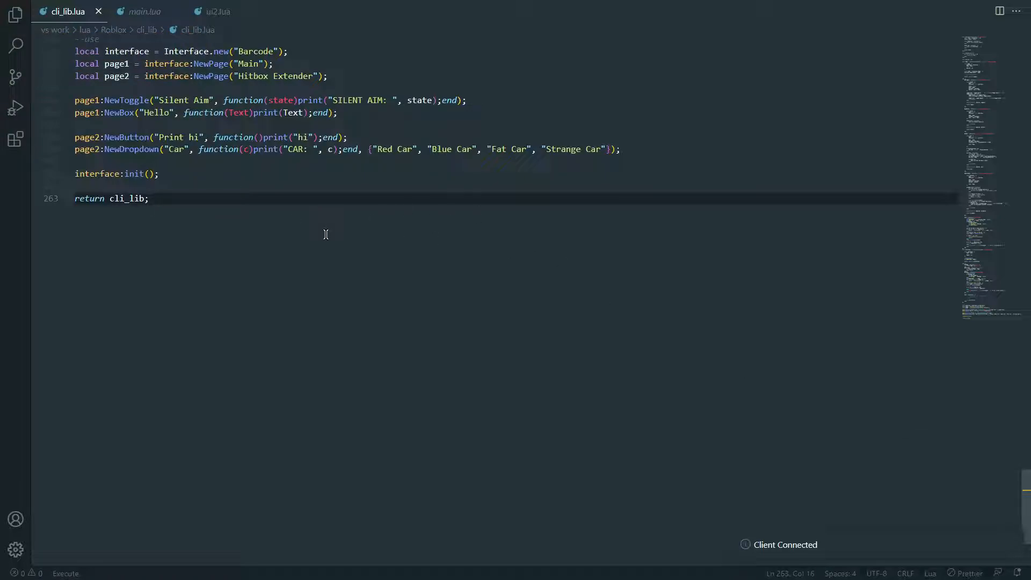
{"action": "mouse_move", "coordinate": [436, 149]}
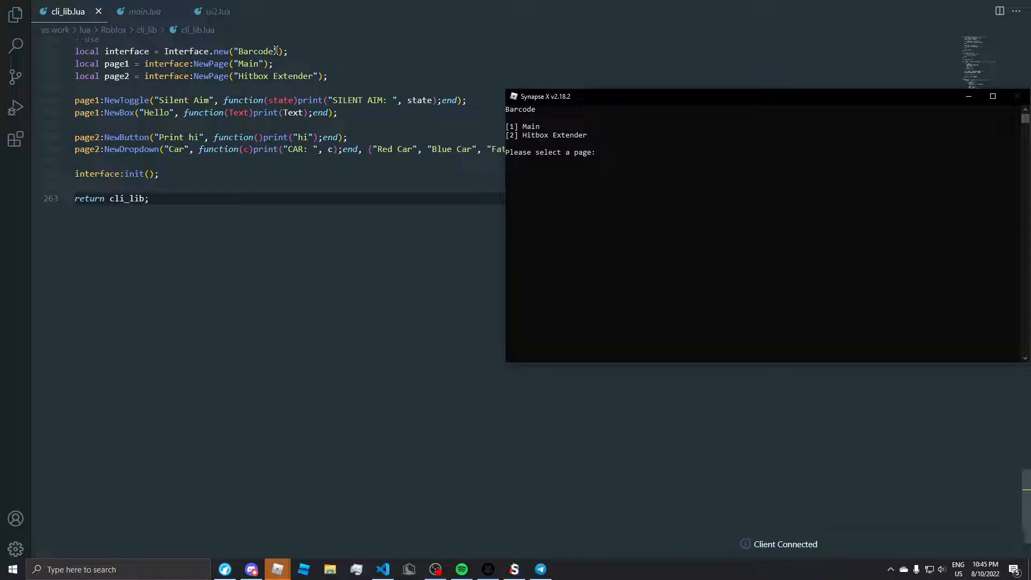
{"action": "mouse_move", "coordinate": [539, 124]}
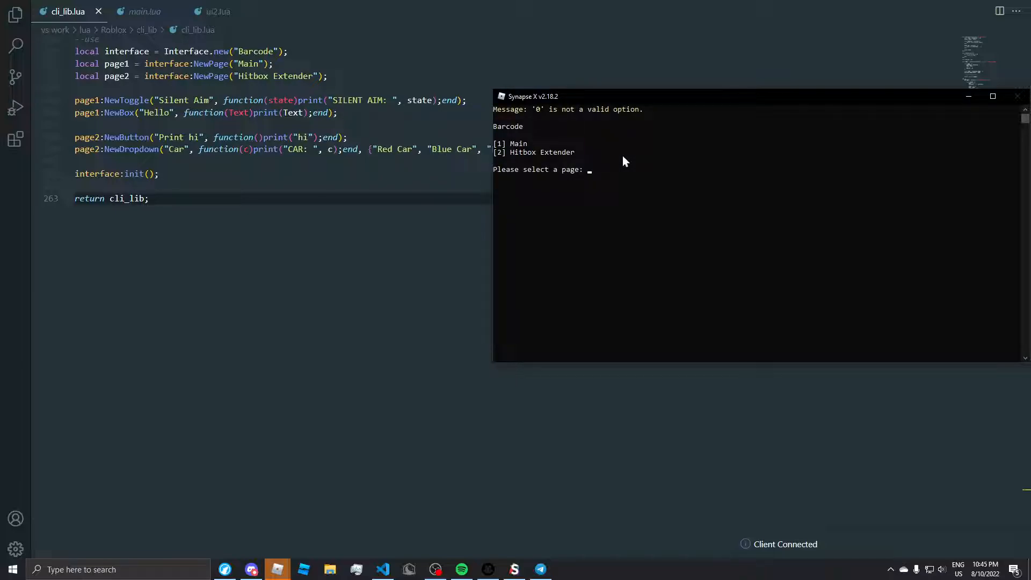
Submit the invalid page entry 'fdfasdjlfkjdsf', then choose page 1 for Main
{"action": "type", "text": "fdfasdjlfkjdsf"}
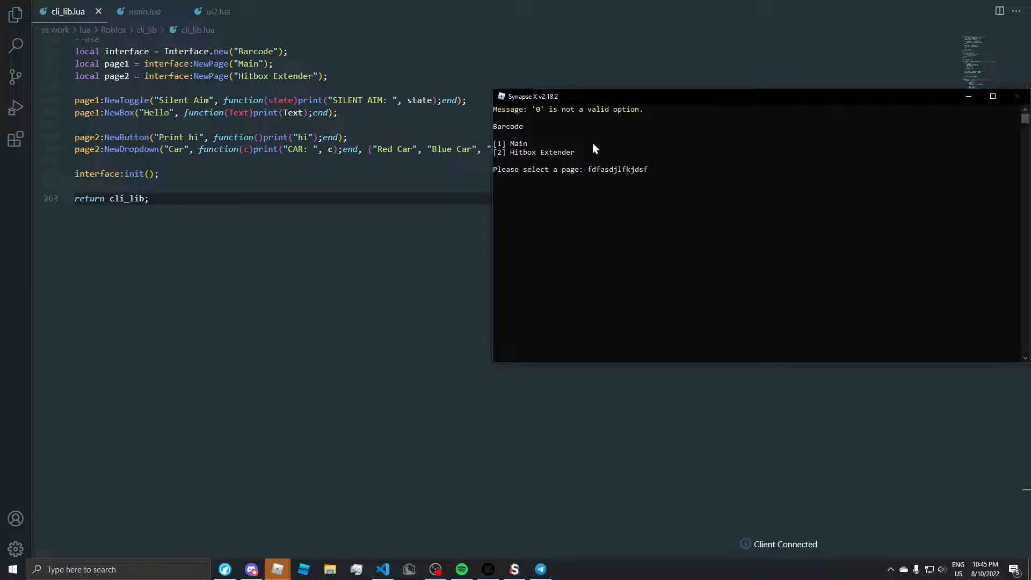
{"action": "key", "text": "enter"}
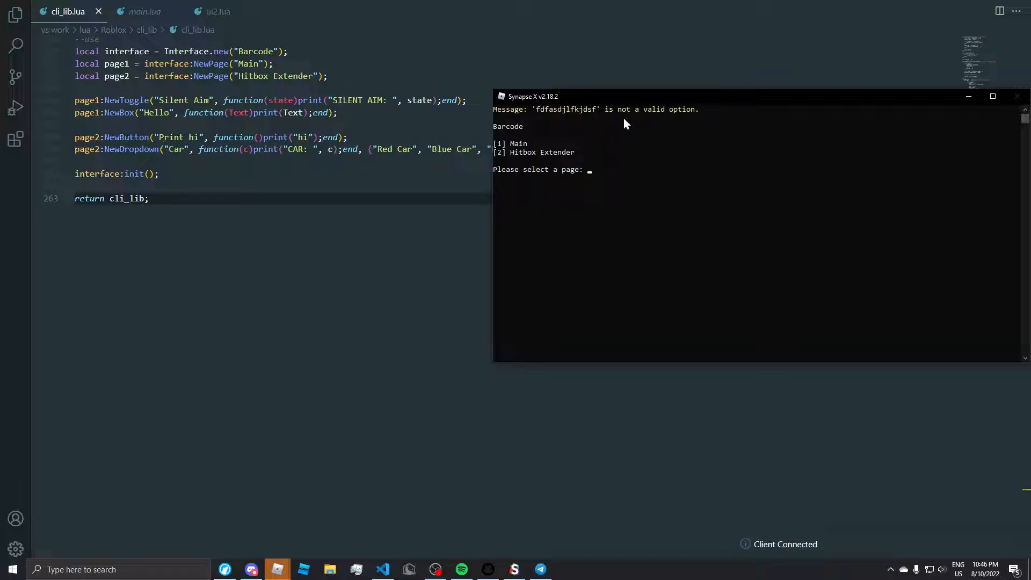
{"action": "mouse_move", "coordinate": [657, 168]}
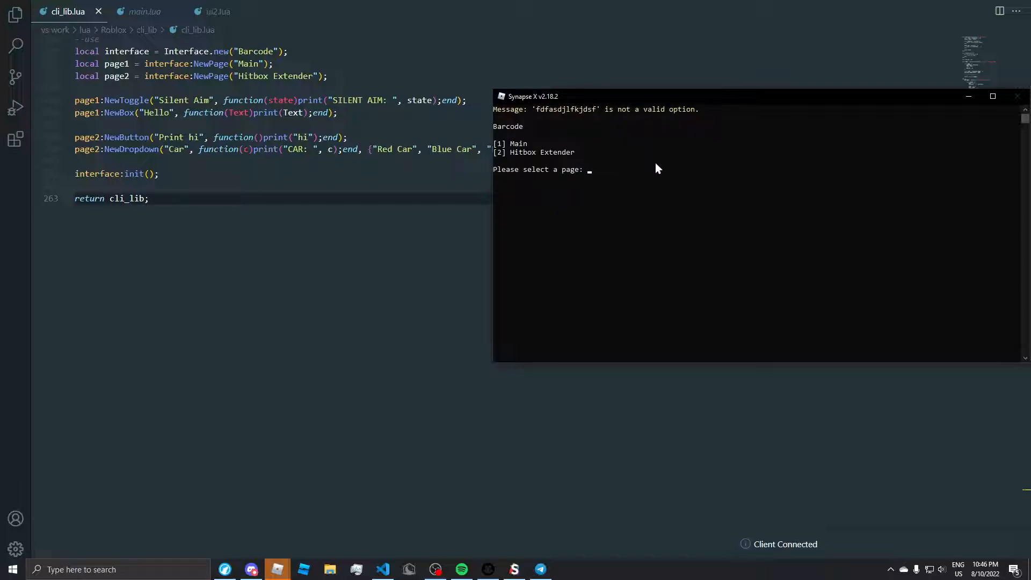
{"action": "type", "text": "1"}
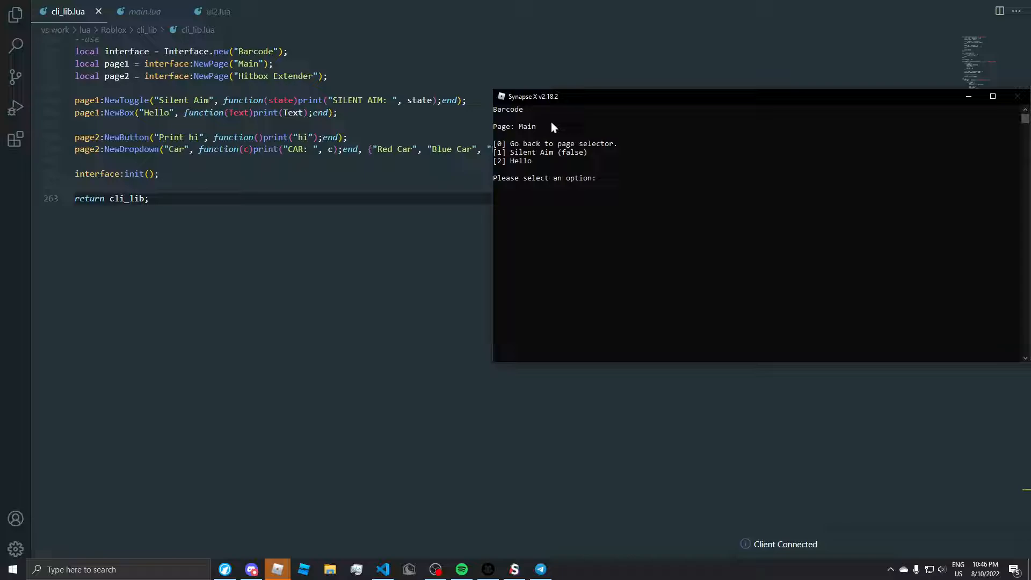
{"action": "mouse_move", "coordinate": [500, 125]}
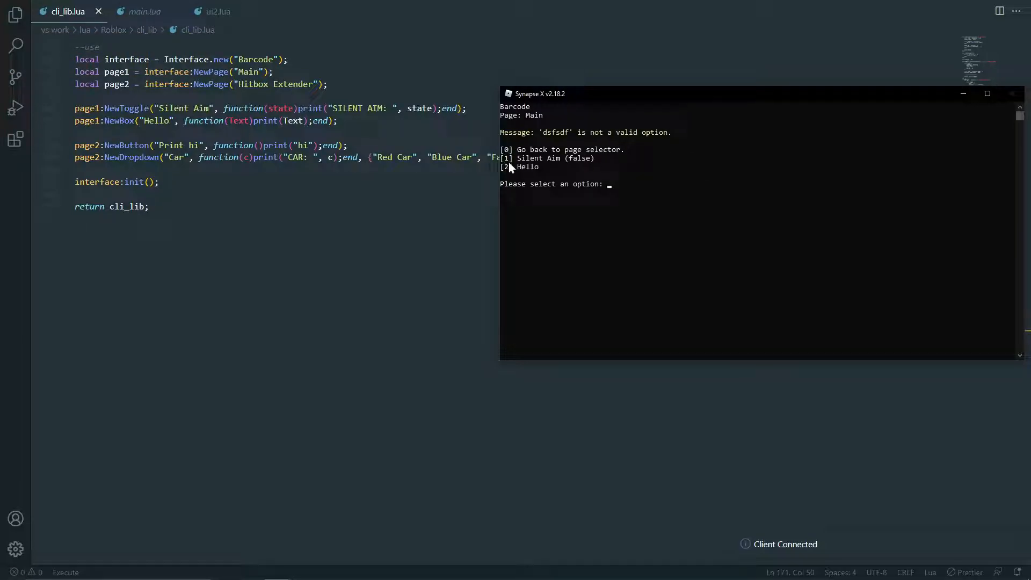
{"action": "mouse_move", "coordinate": [59, 122]}
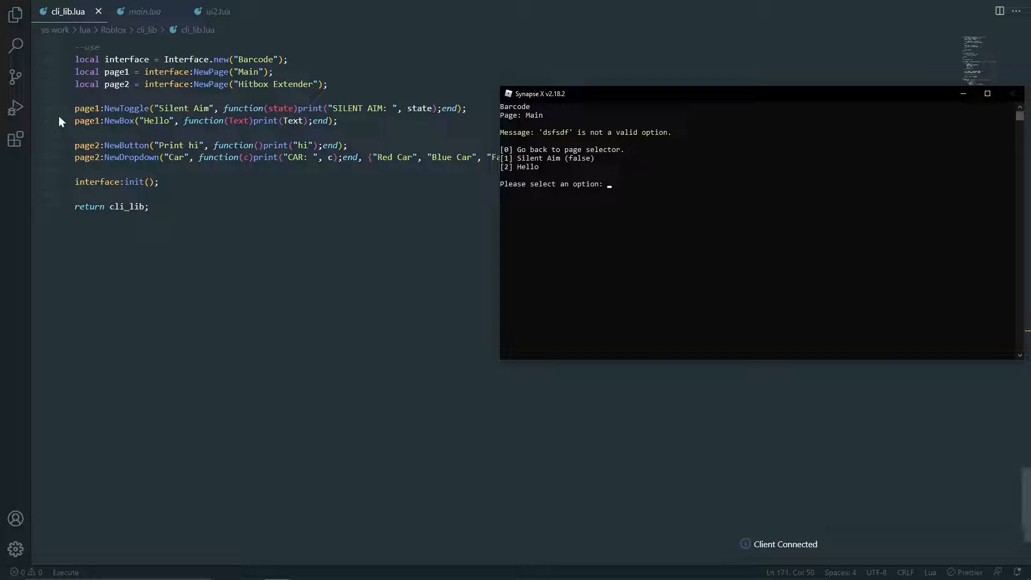
{"action": "mouse_move", "coordinate": [121, 120]}
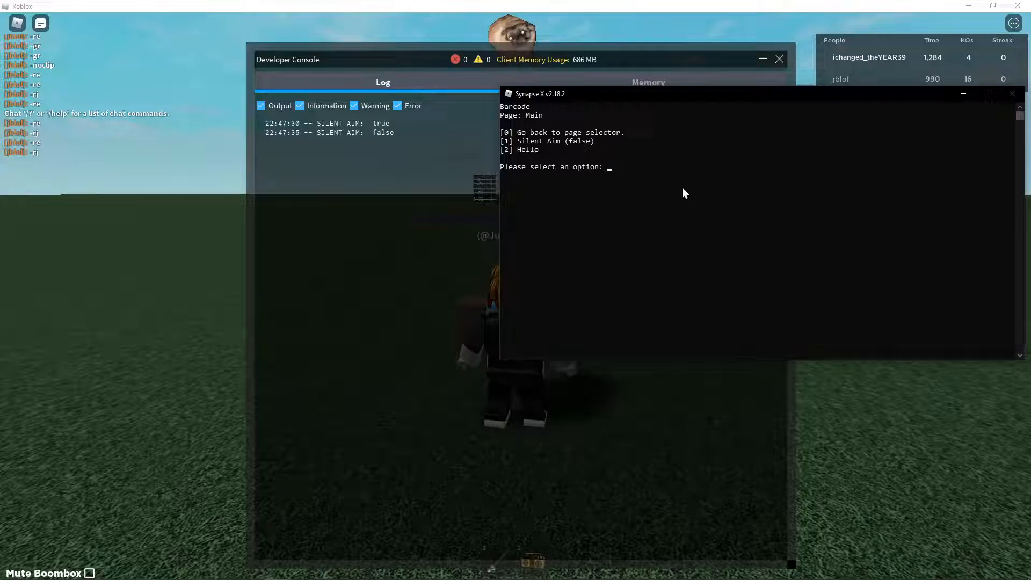
Choose option 2 (Hello) and enter the text 'MyTextsssss'
{"action": "type", "text": "2"}
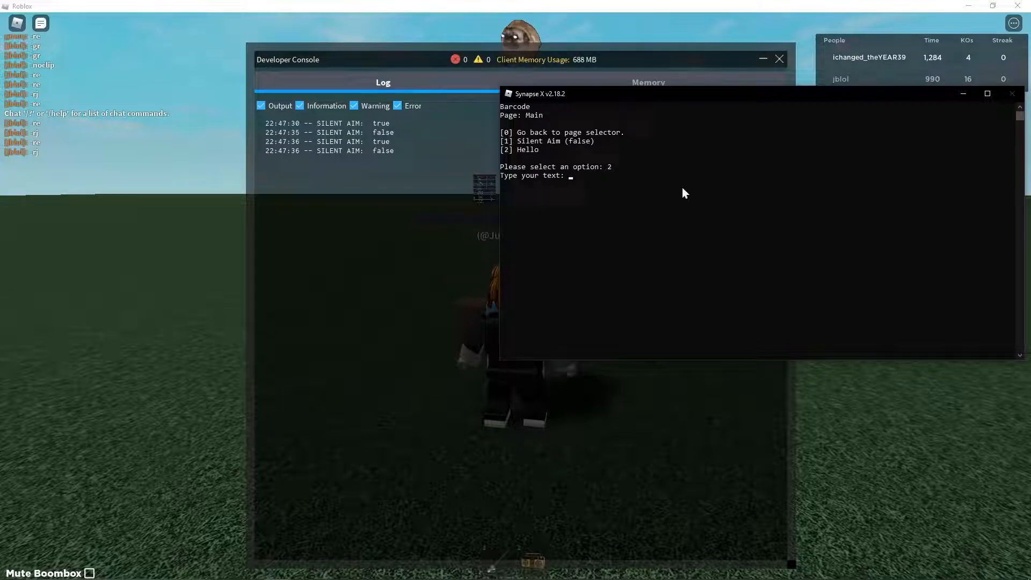
{"action": "type", "text": "M"}
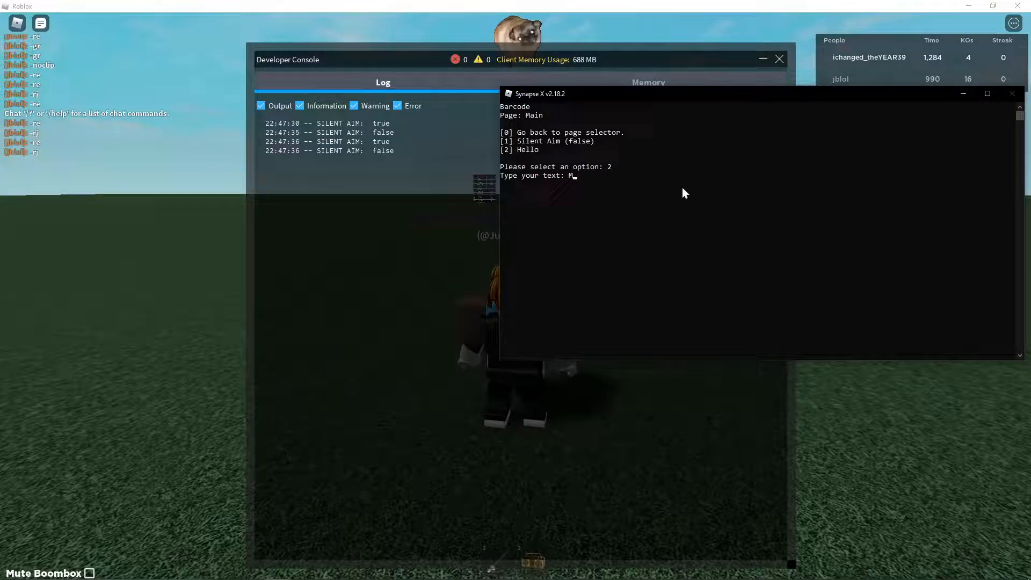
{"action": "type", "text": "yTextsssss"}
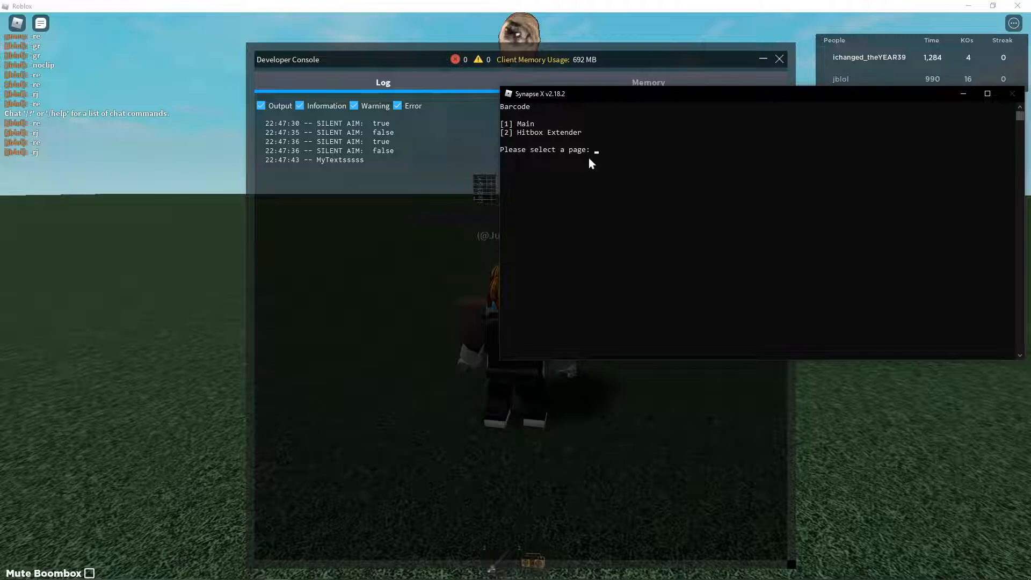
Open page 2 (Hitbox Extender), run Print hi, and check the game's log
{"action": "type", "text": "2"}
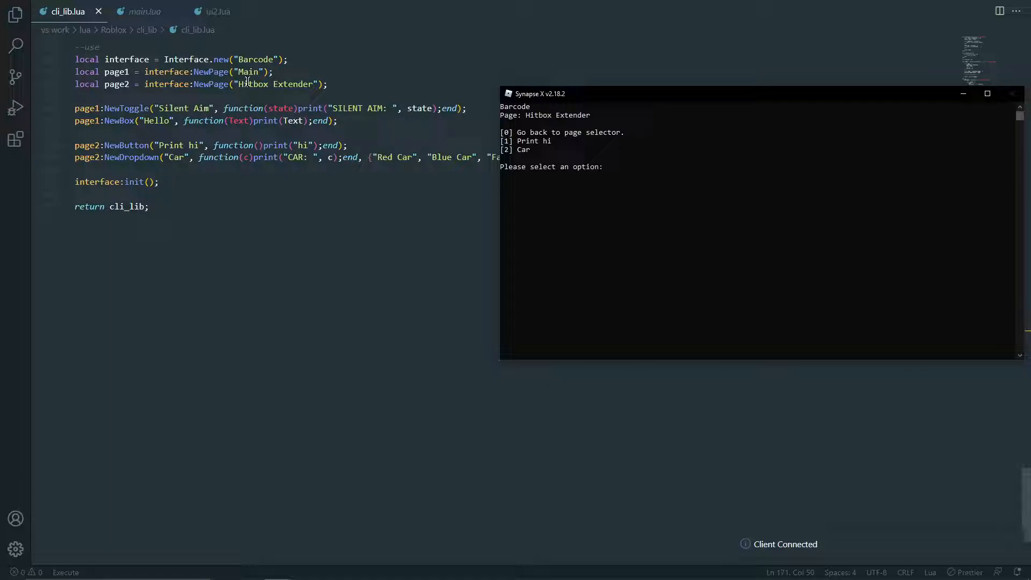
{"action": "type", "text": "1"}
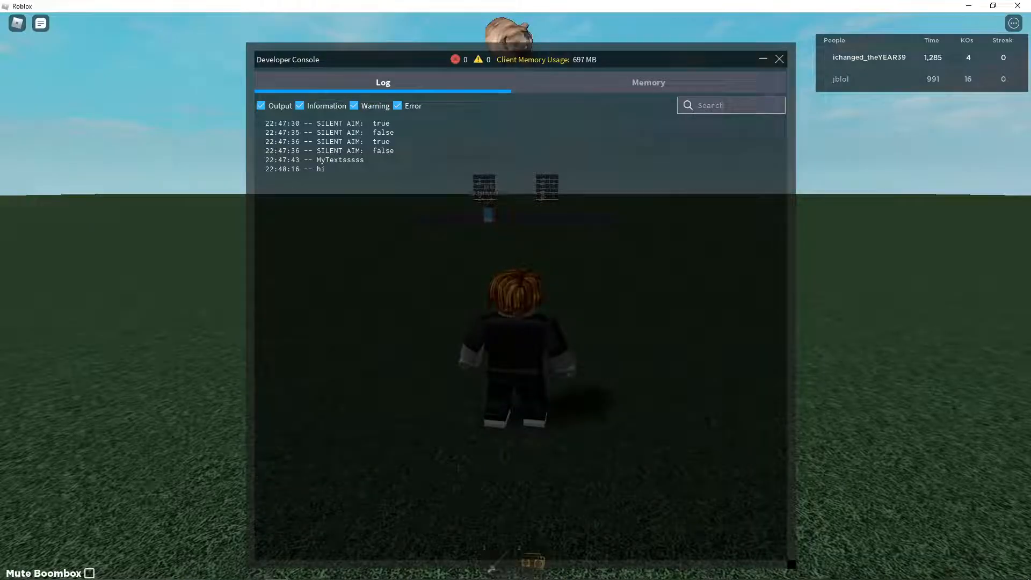
{"action": "type", "text": "1"}
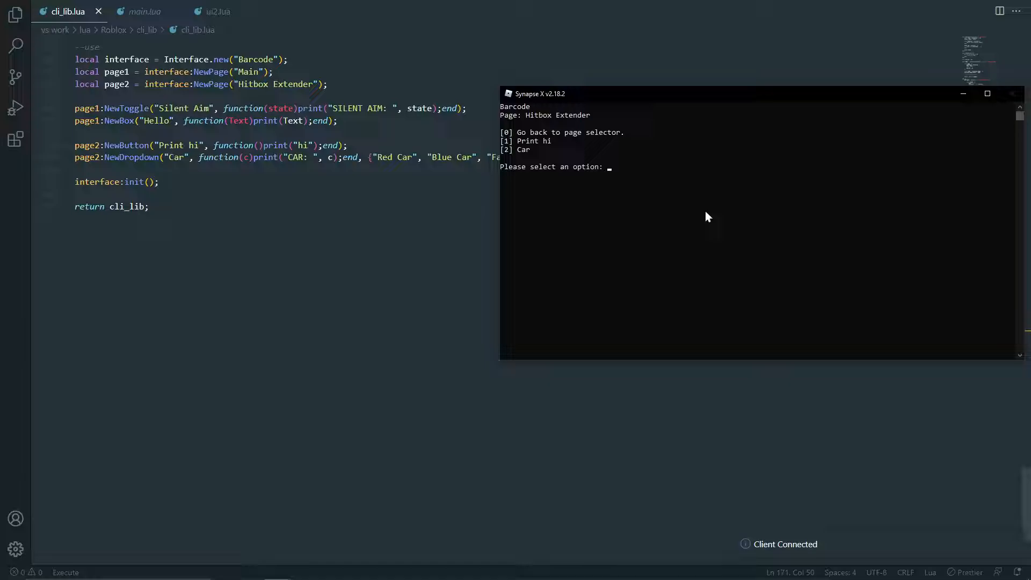
{"action": "key", "text": "alt+tab"}
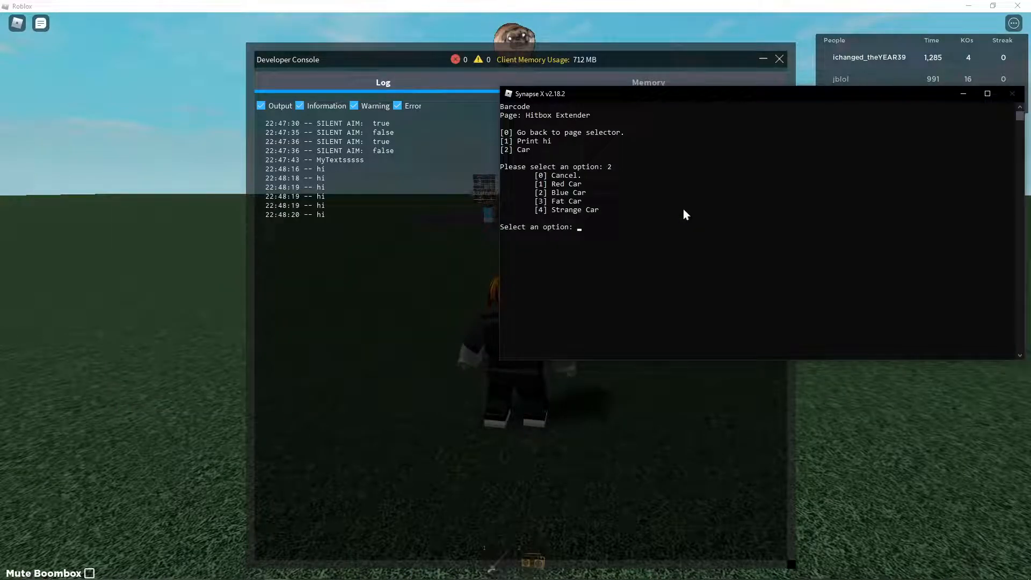
Select Fat Car from the Car dropdown on the Hitbox Extender page
{"action": "type", "text": "0"}
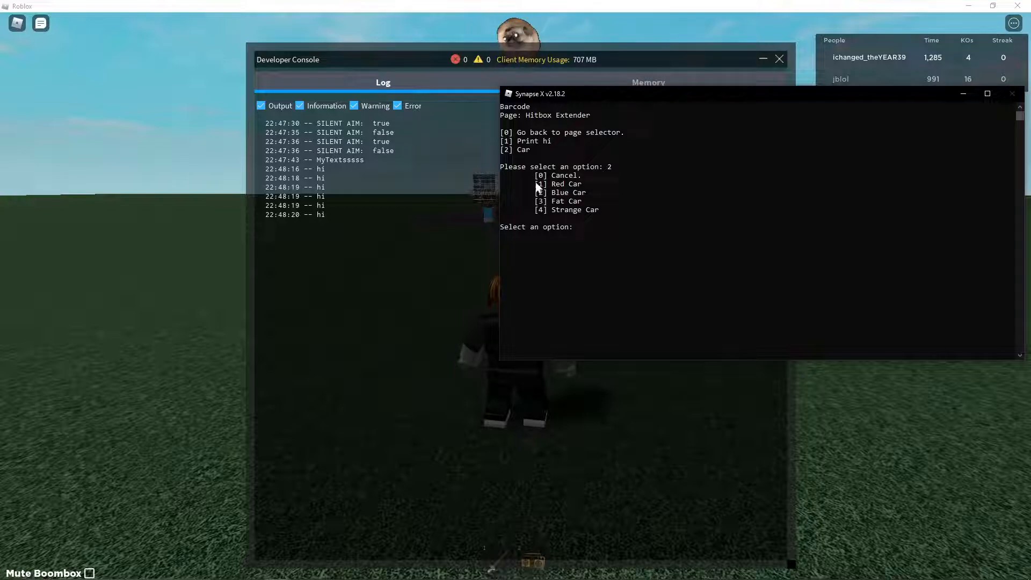
{"action": "mouse_move", "coordinate": [742, 176]}
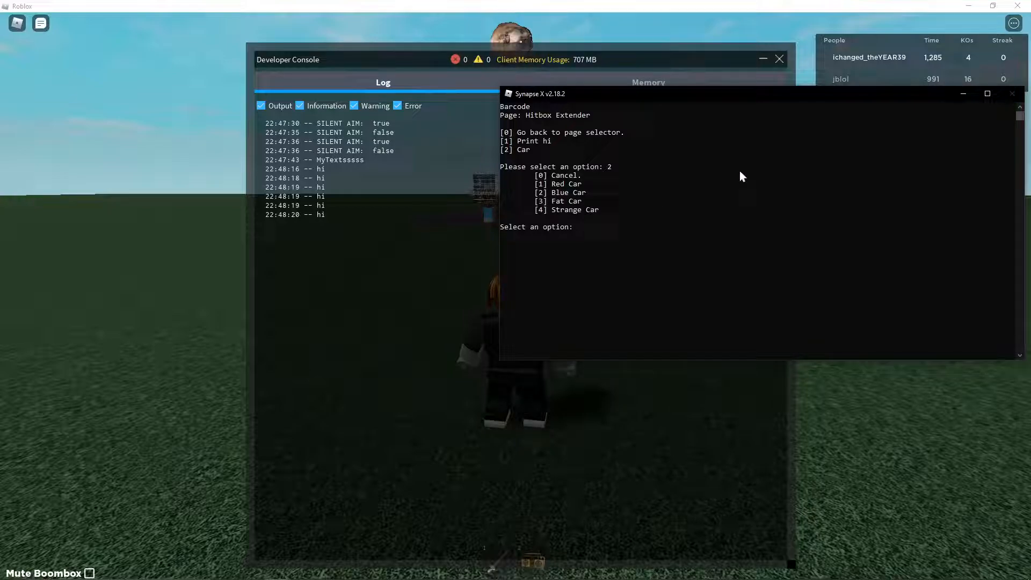
{"action": "type", "text": "3"}
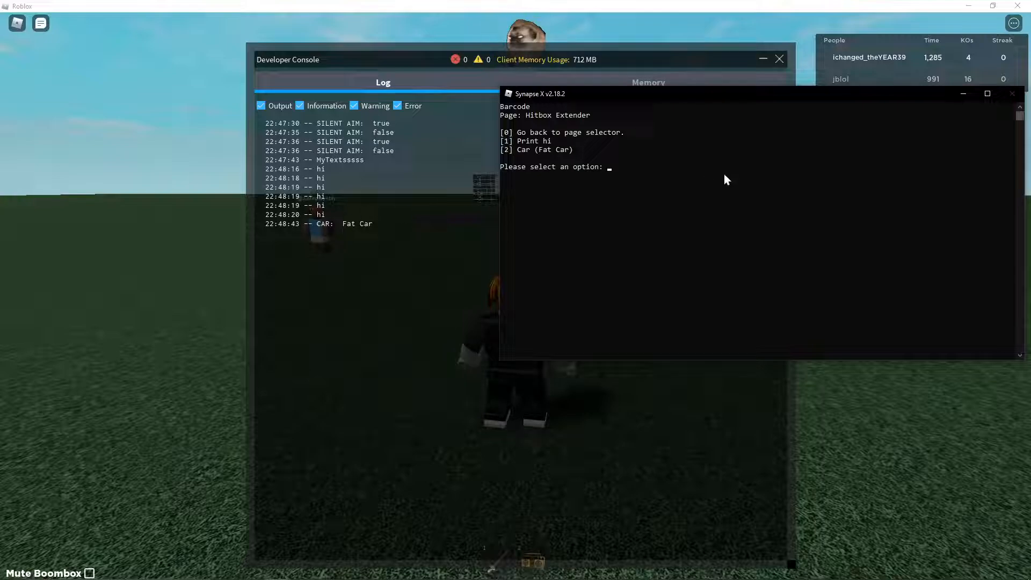
{"action": "type", "text": "2"}
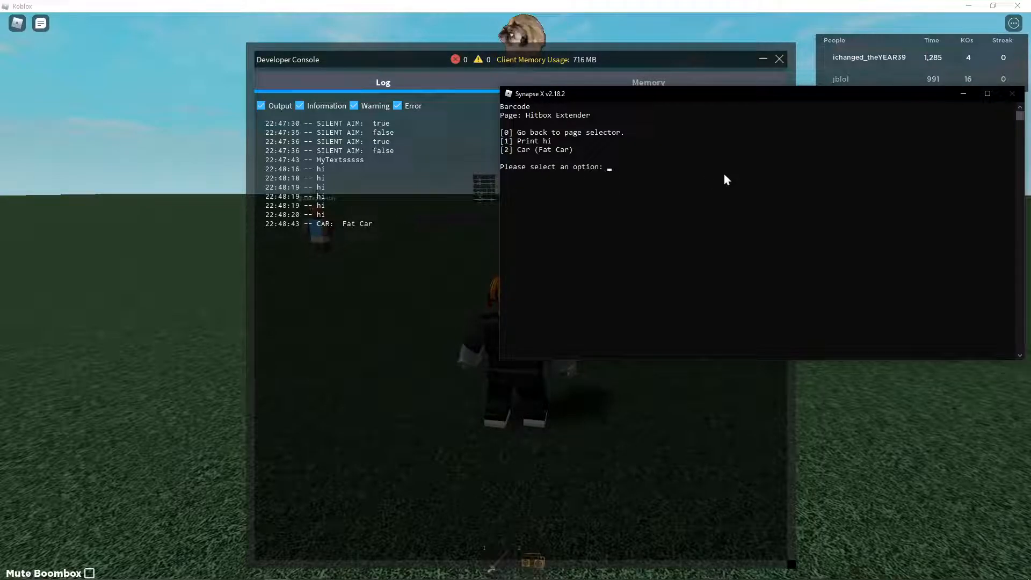
{"action": "mouse_move", "coordinate": [618, 161]}
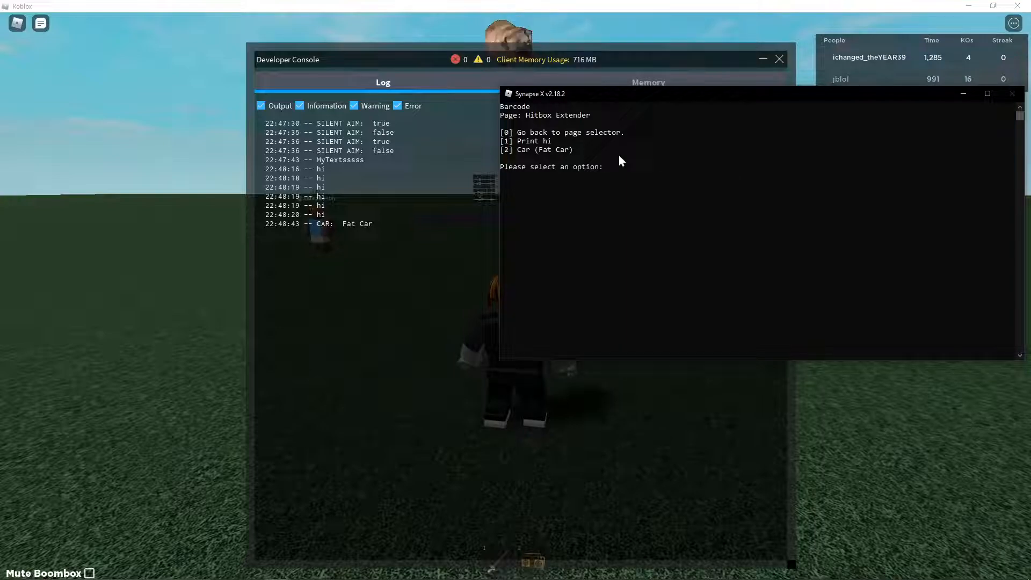